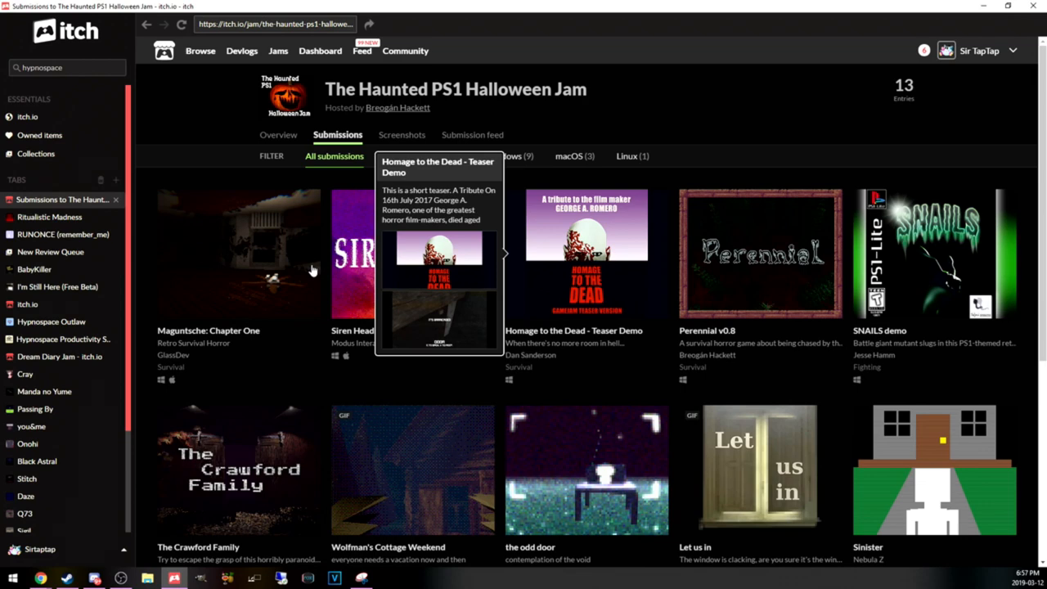
mouse_move(285, 270)
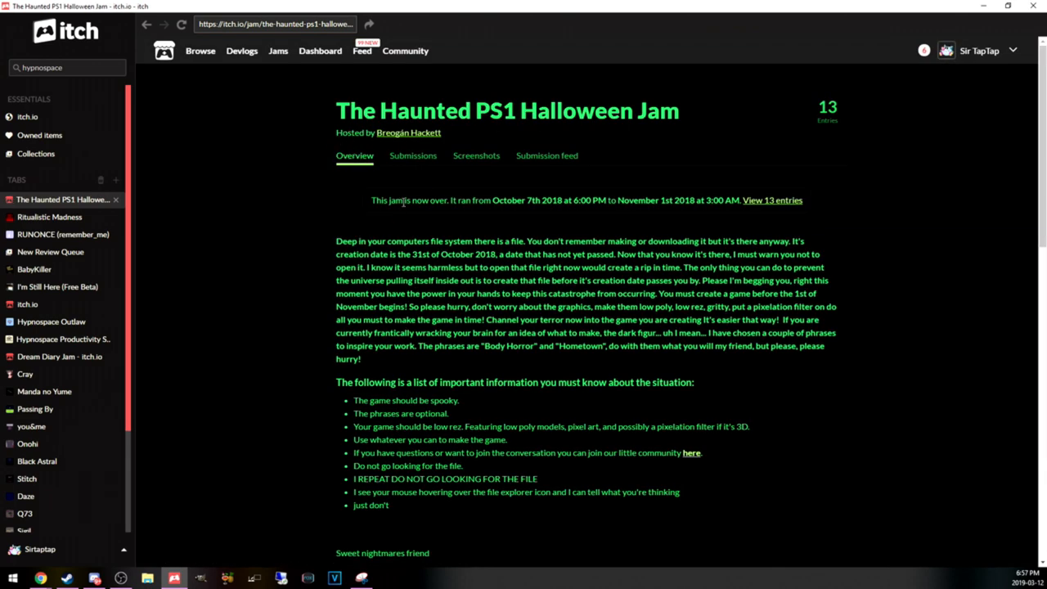
- Browse the Haunted PS1 Halloween Jam submissions and open 'the odd door' entry
click(413, 156)
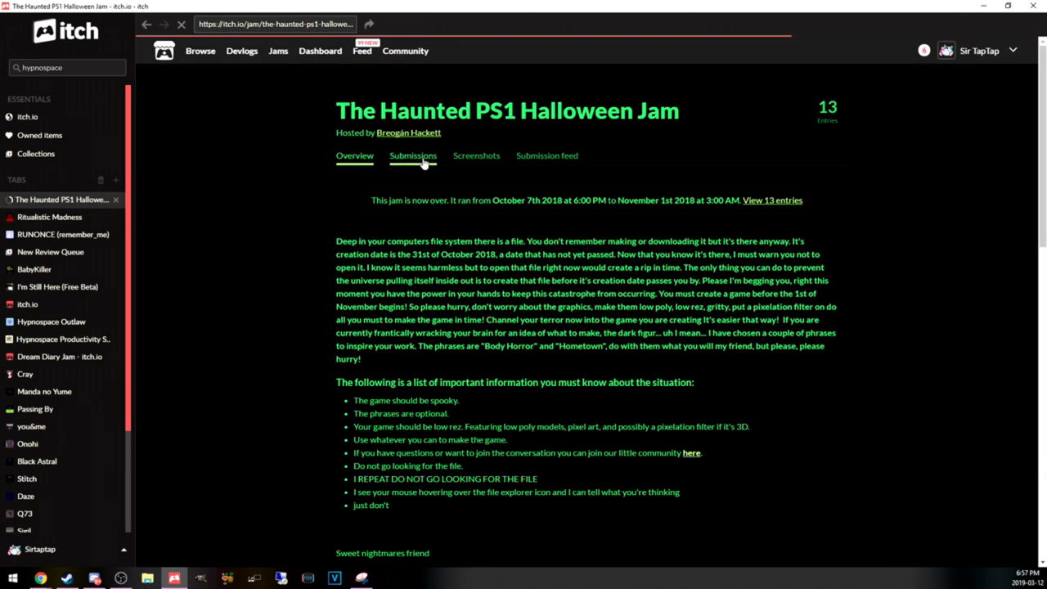
click(413, 155)
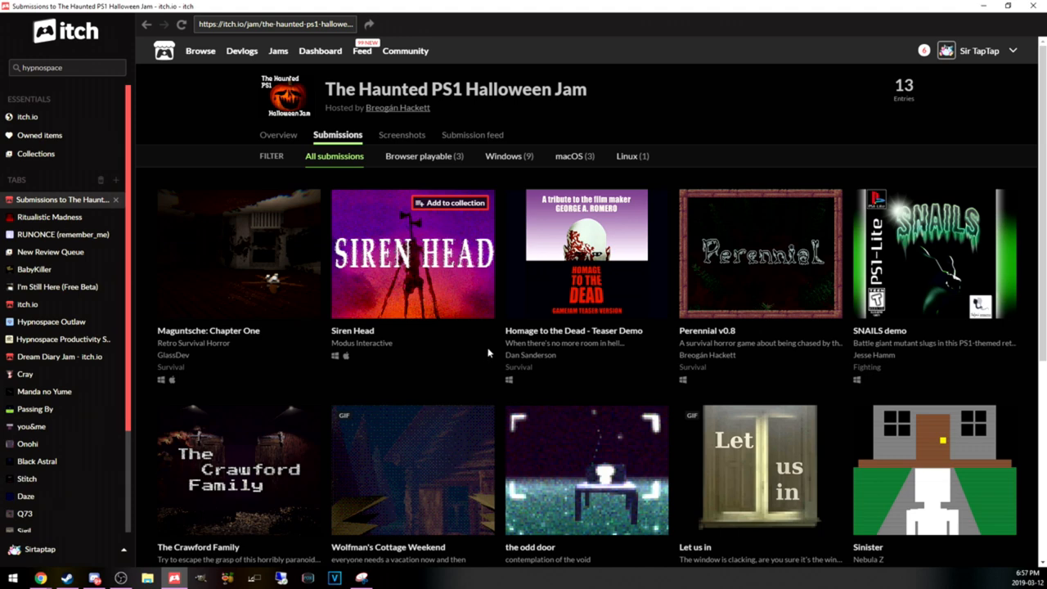
scroll(down, 3)
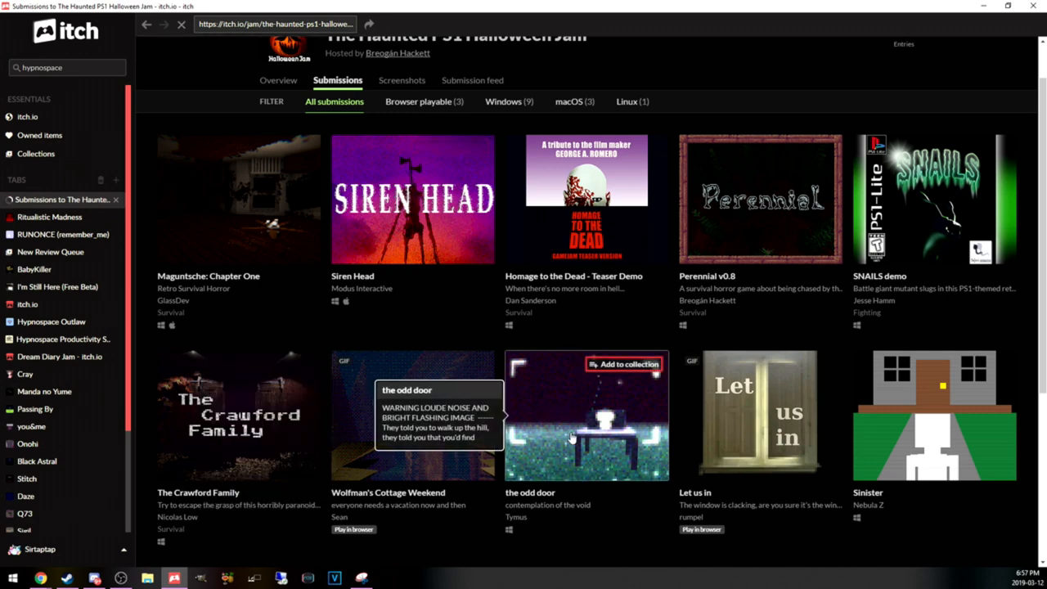
click(586, 405)
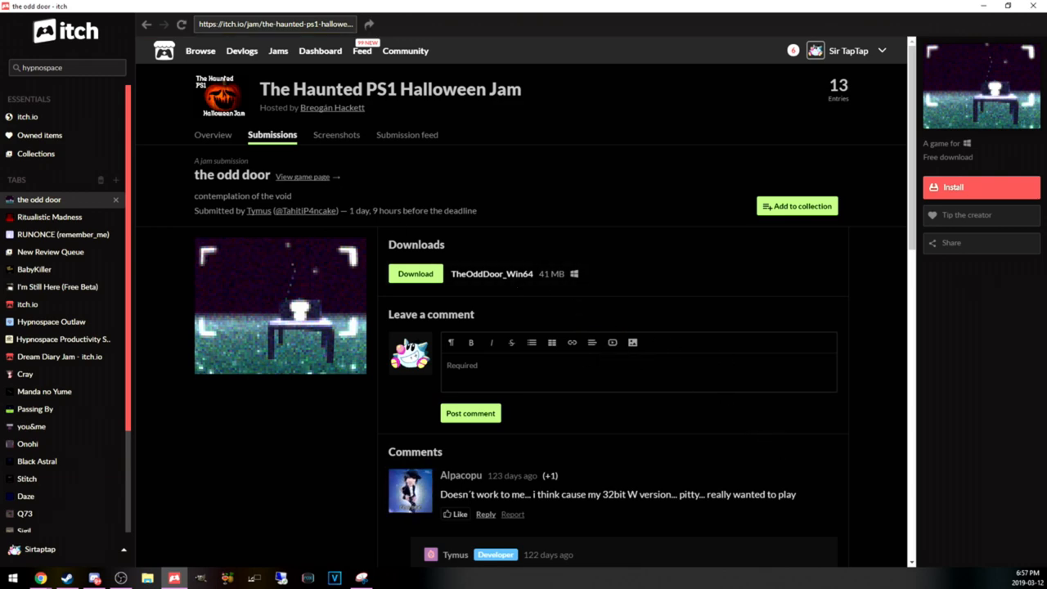
- Install 'the odd door' for Windows and launch it to its configuration window
click(982, 187)
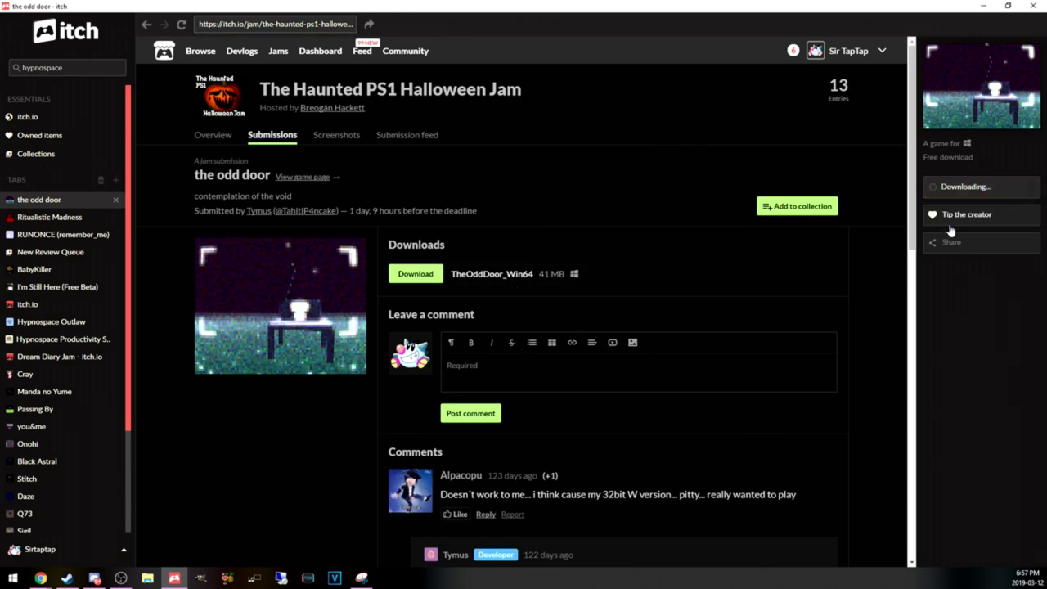
mouse_move(502, 235)
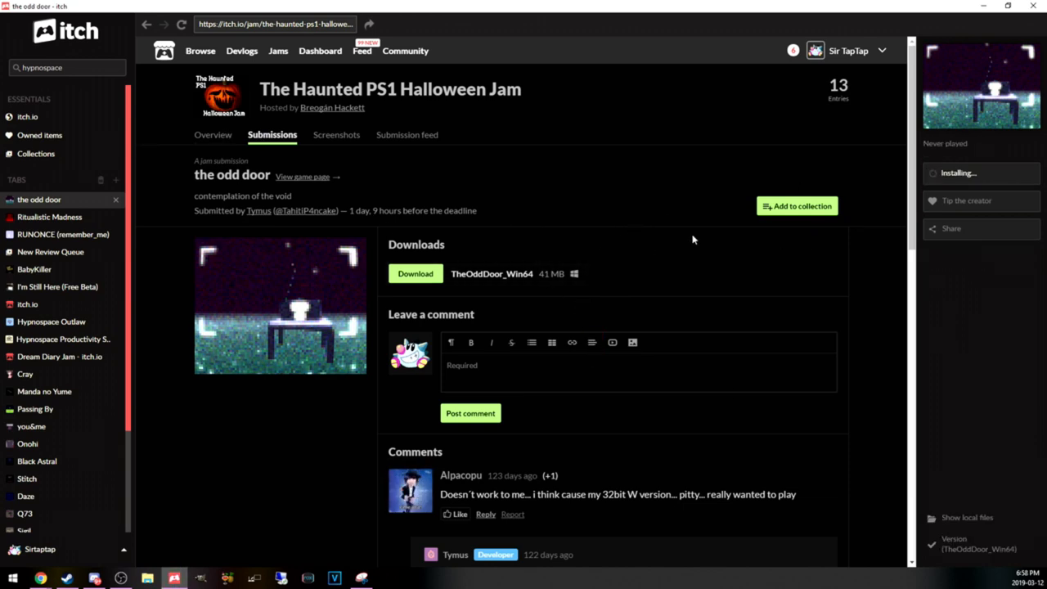
mouse_move(729, 221)
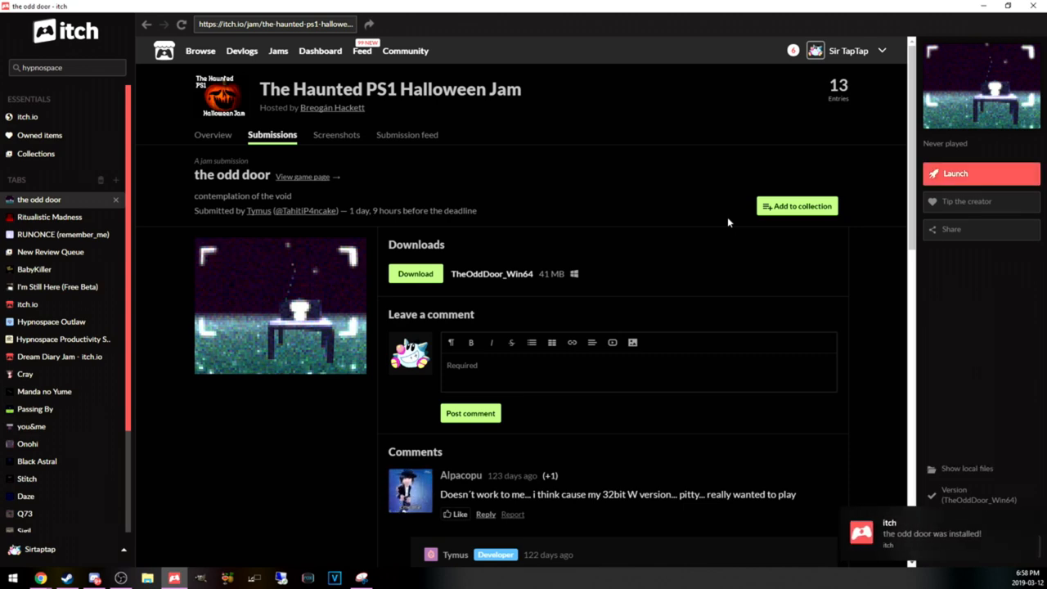
click(981, 173)
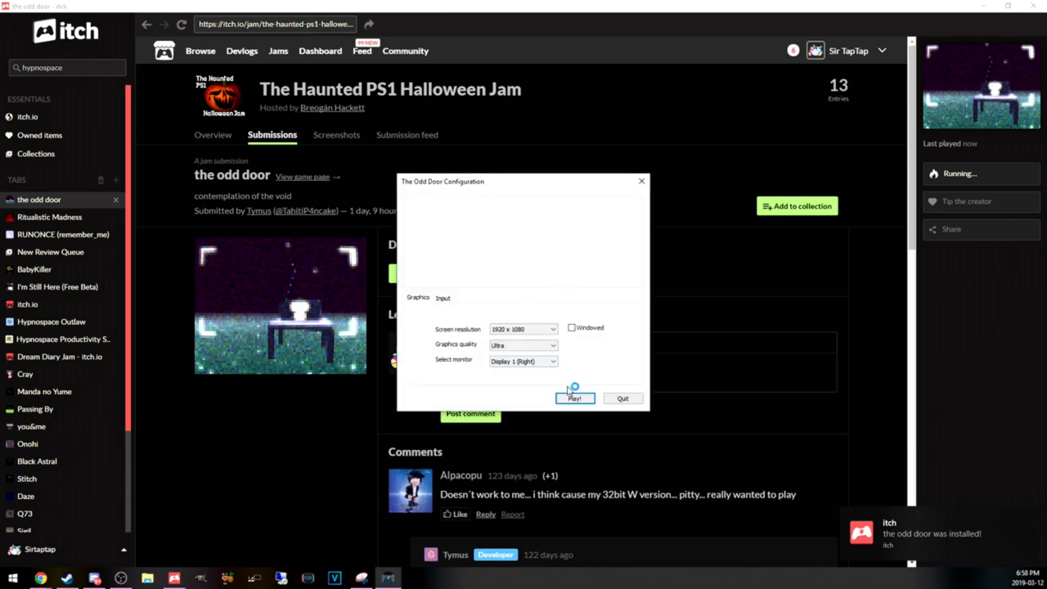
click(575, 398)
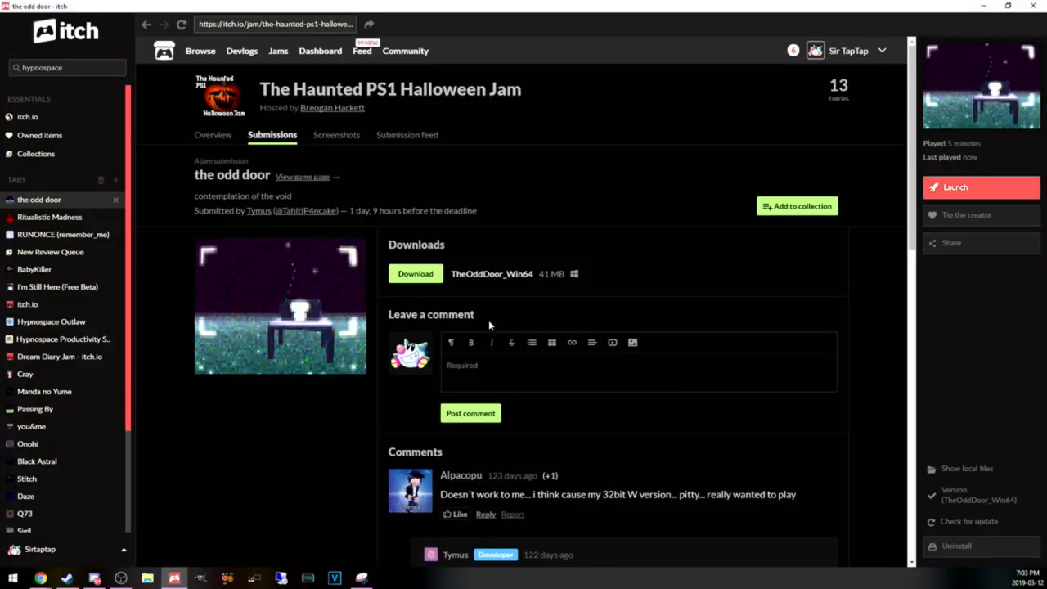